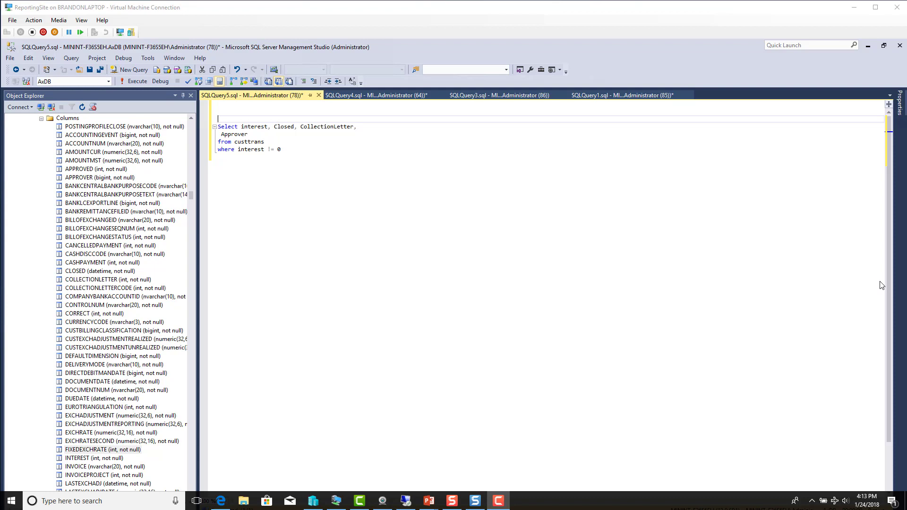
{"action": "mouse_move", "coordinate": [833, 275]}
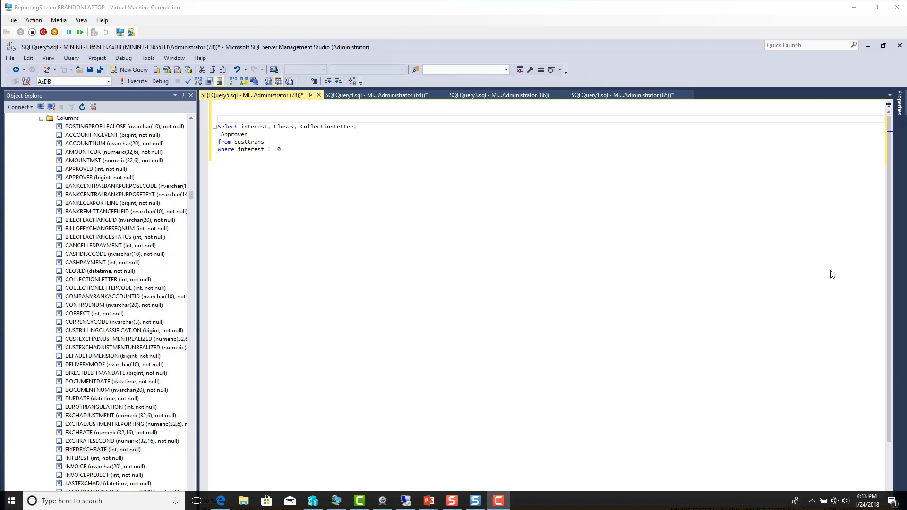
{"action": "mouse_move", "coordinate": [226, 125]}
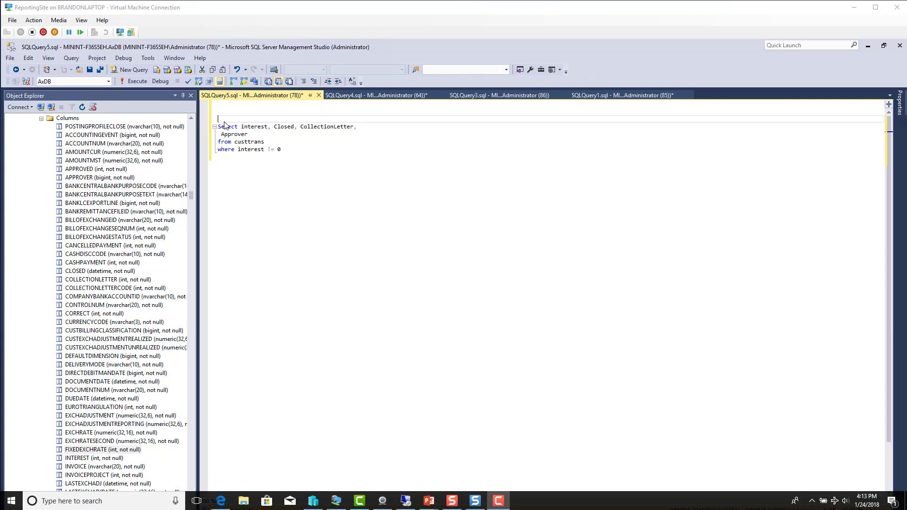
Write 'Set statistics IO on;' and 'Set statistics Time on;' ahead of the custtrans SELECT
{"action": "type", "text": "s"}
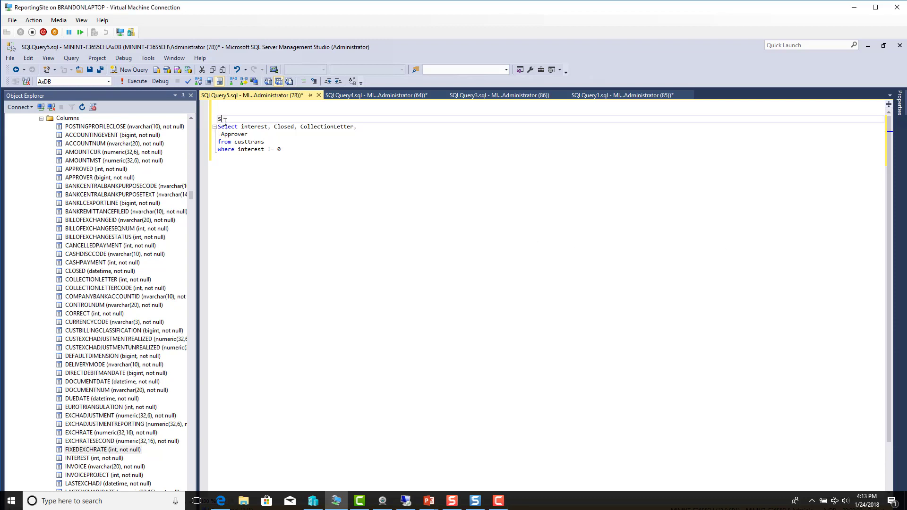
{"action": "type", "text": "et"}
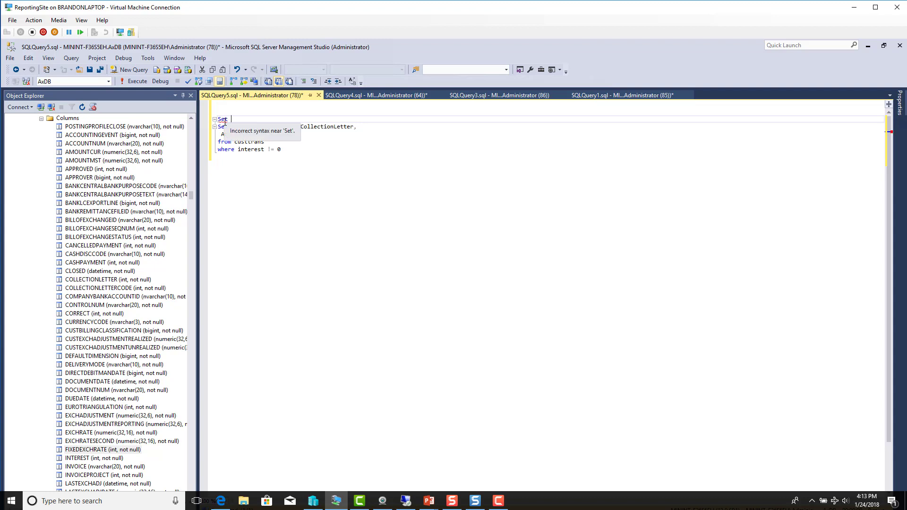
{"action": "type", "text": "stat"}
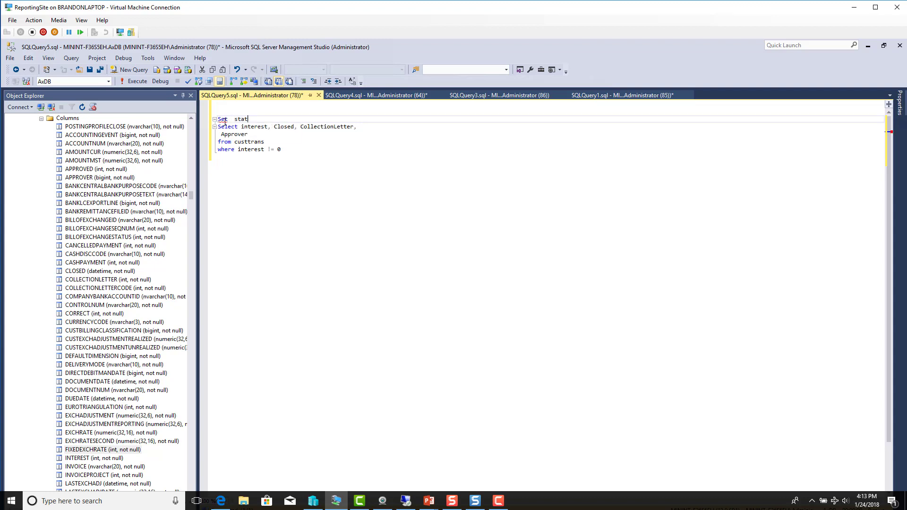
{"action": "type", "text": "istics"}
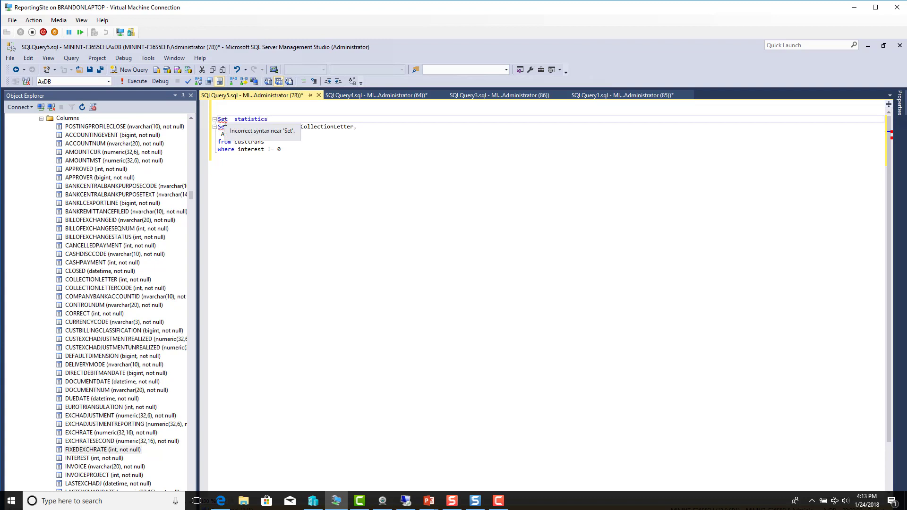
{"action": "type", "text": "IO"}
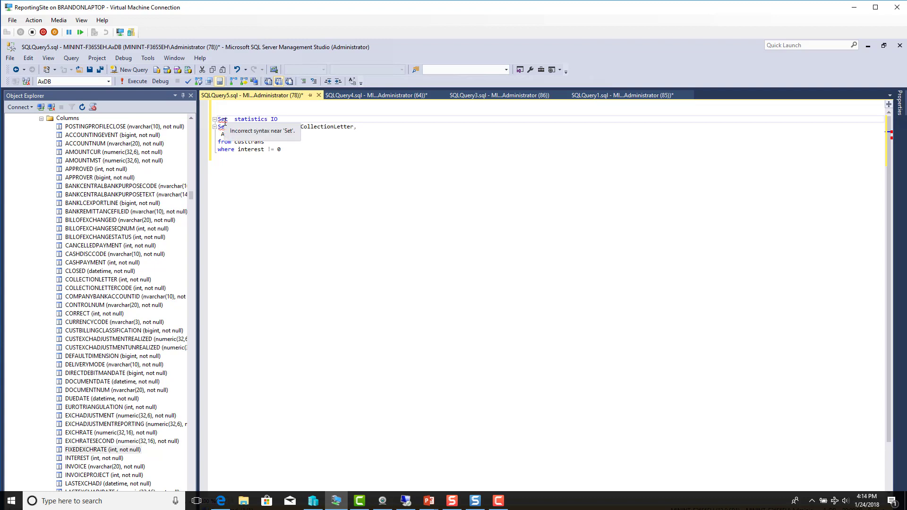
{"action": "type", "text": "on;"}
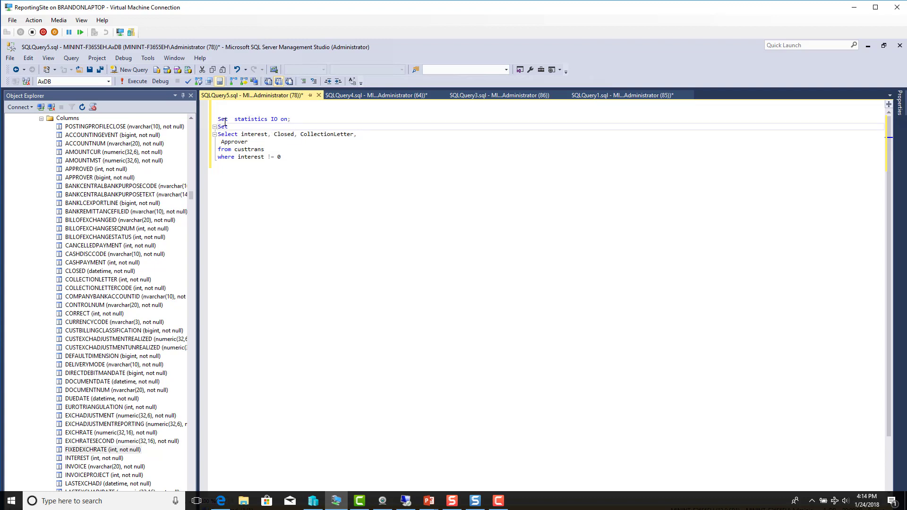
{"action": "type", "text": "statistics Time on;"}
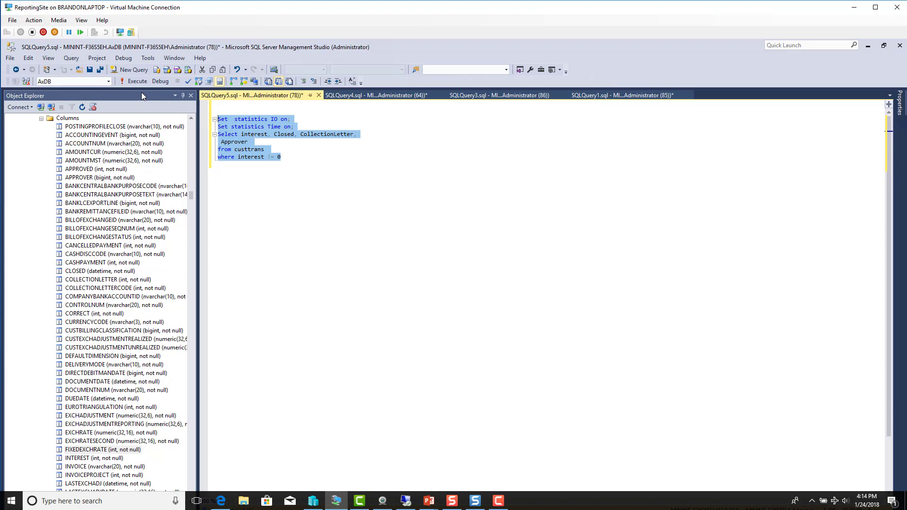
Execute the script and view the Messages output reporting 584 logical reads on CUSTTRANS
{"action": "left_click", "coordinate": [137, 81]}
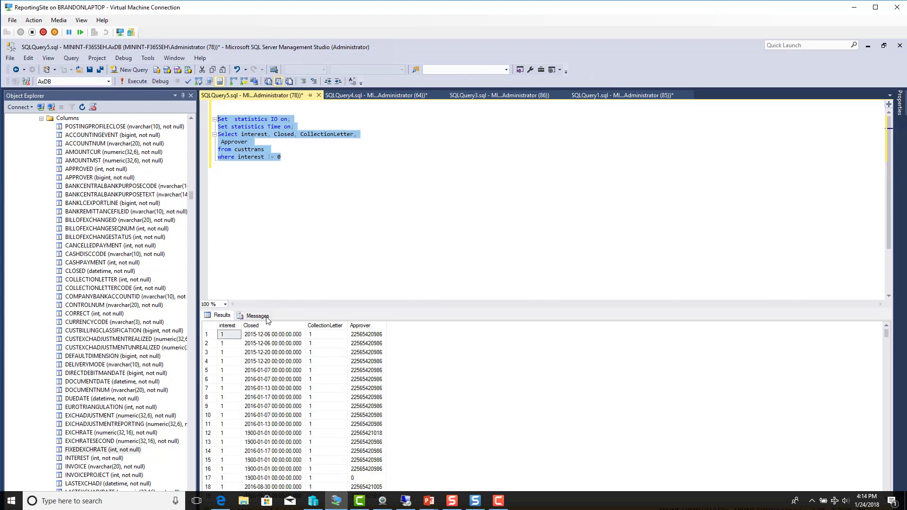
{"action": "left_click", "coordinate": [257, 315]}
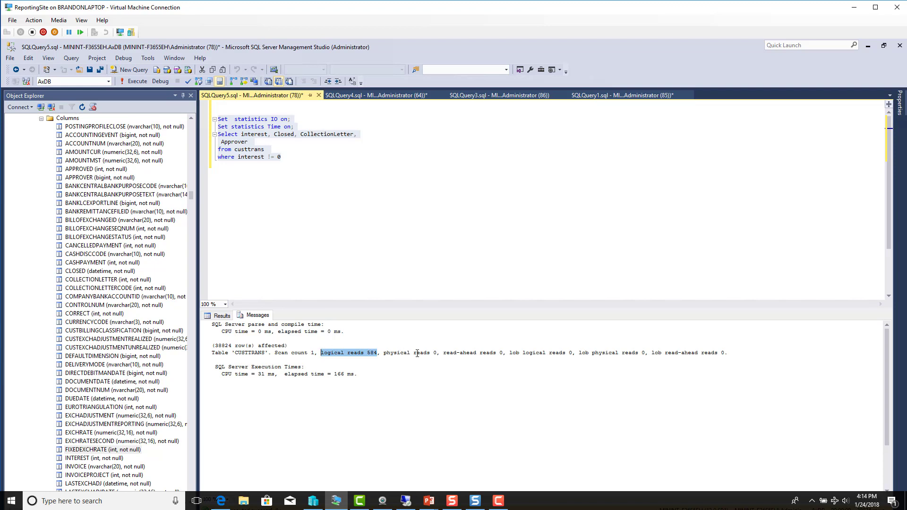
{"action": "mouse_move", "coordinate": [631, 367]}
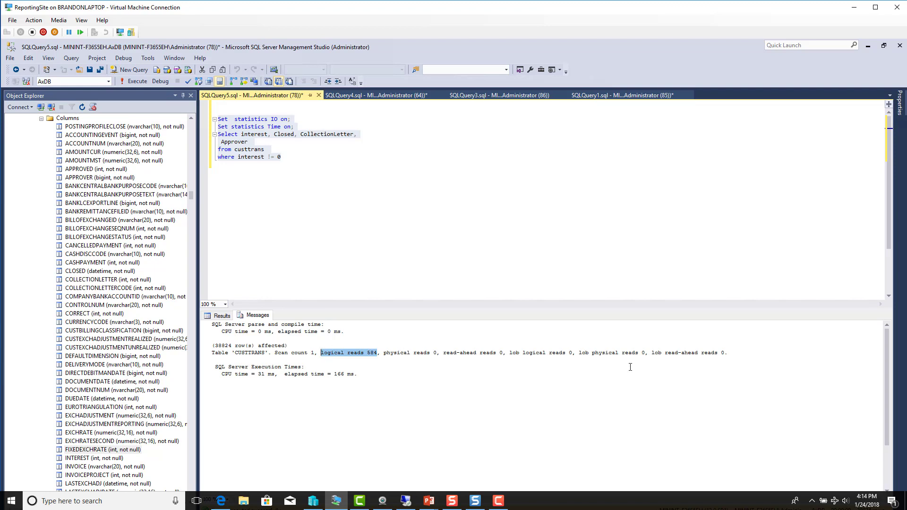
{"action": "mouse_move", "coordinate": [423, 359]}
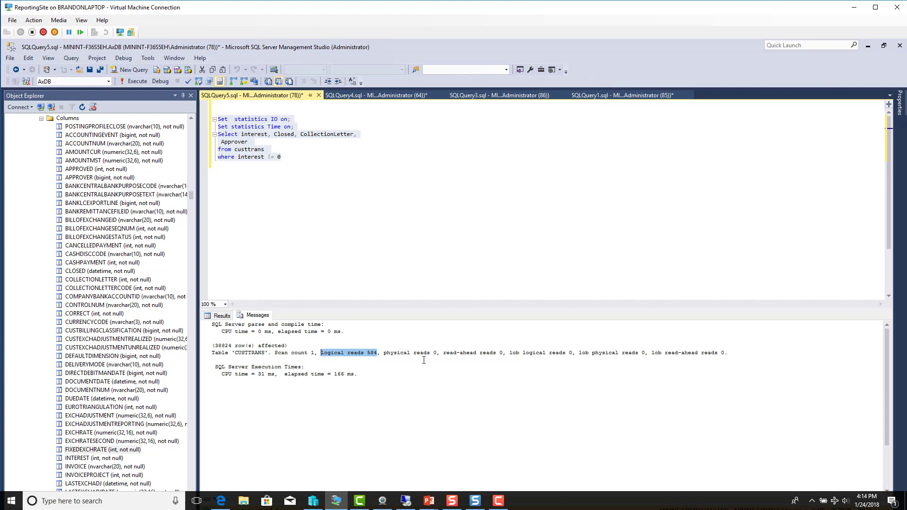